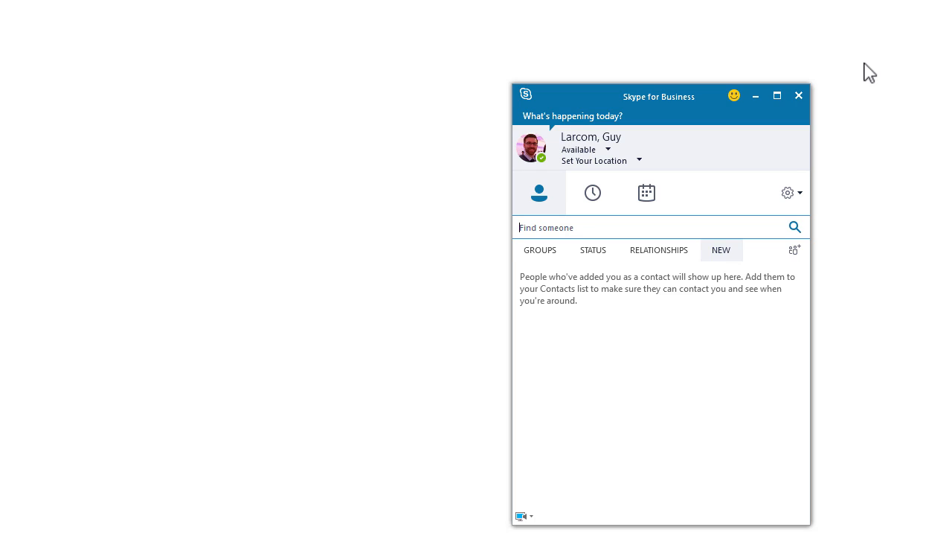
mouse_move(840, 85)
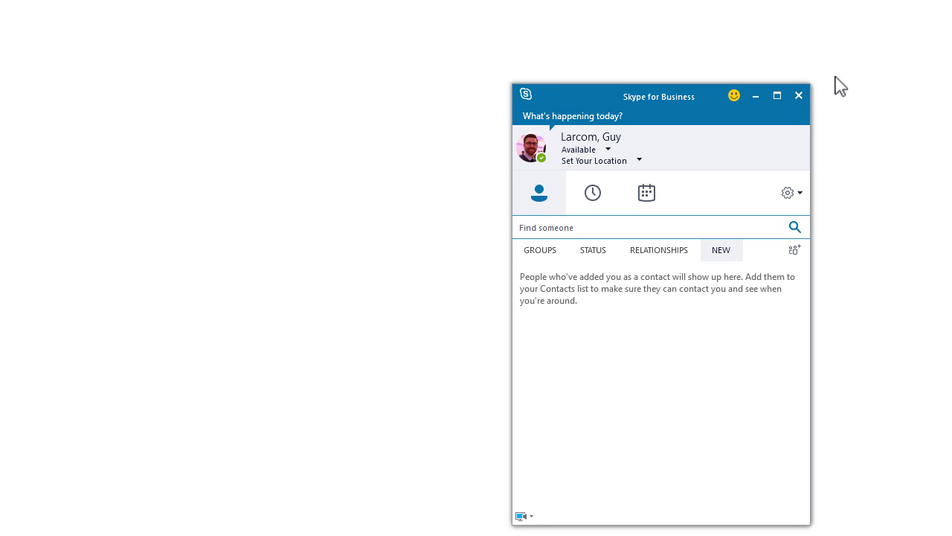
Step: Close the Skype for Business contacts window to reveal the Screencast.com help page
click(109, 526)
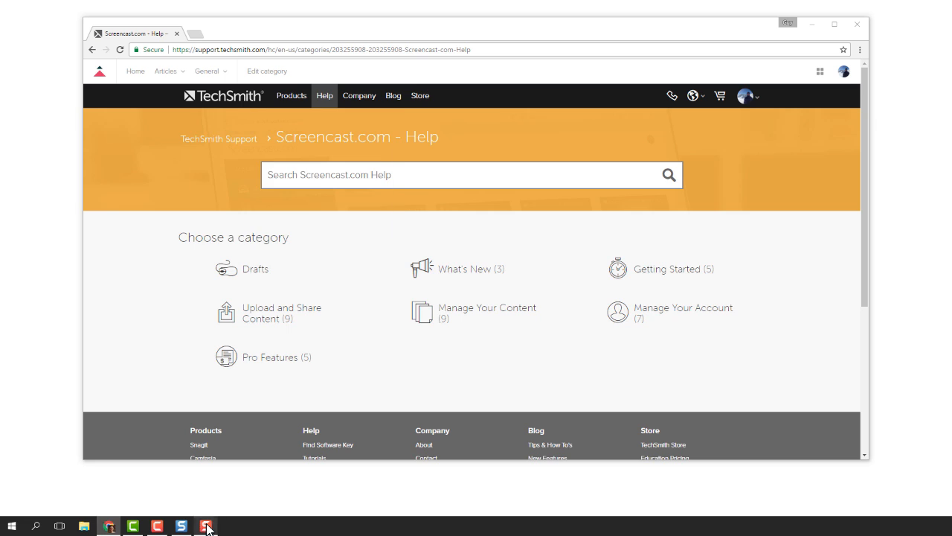
Step: Open Snagit capture in Video mode and turn on Start with Webcam
click(206, 525)
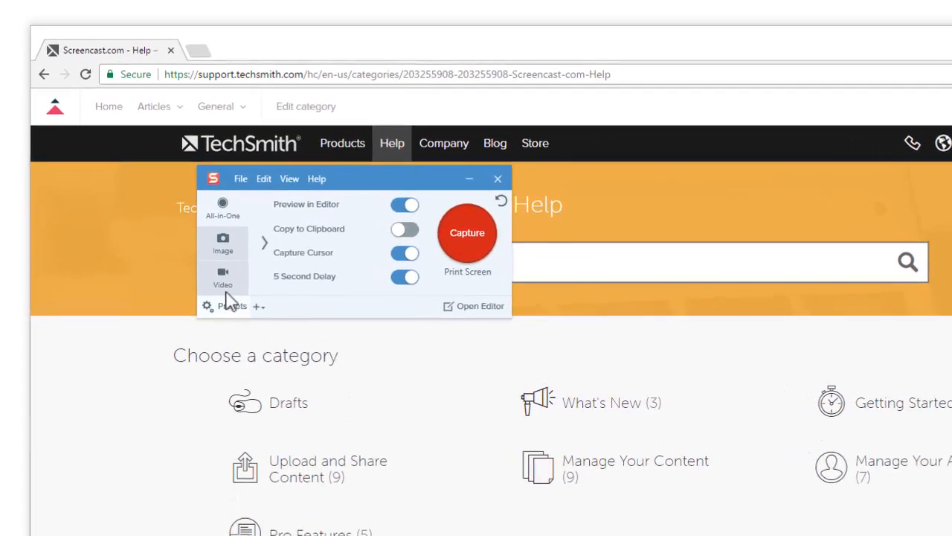
click(223, 277)
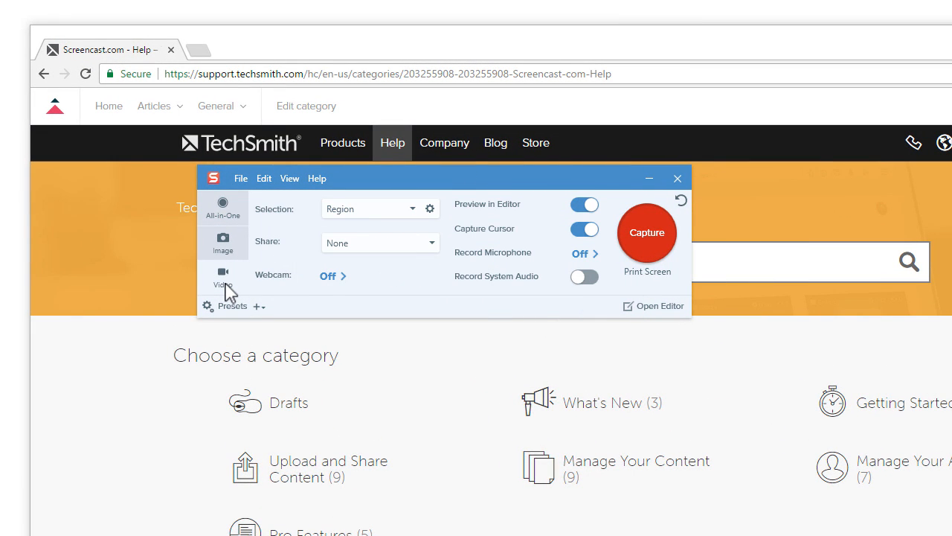
click(329, 275)
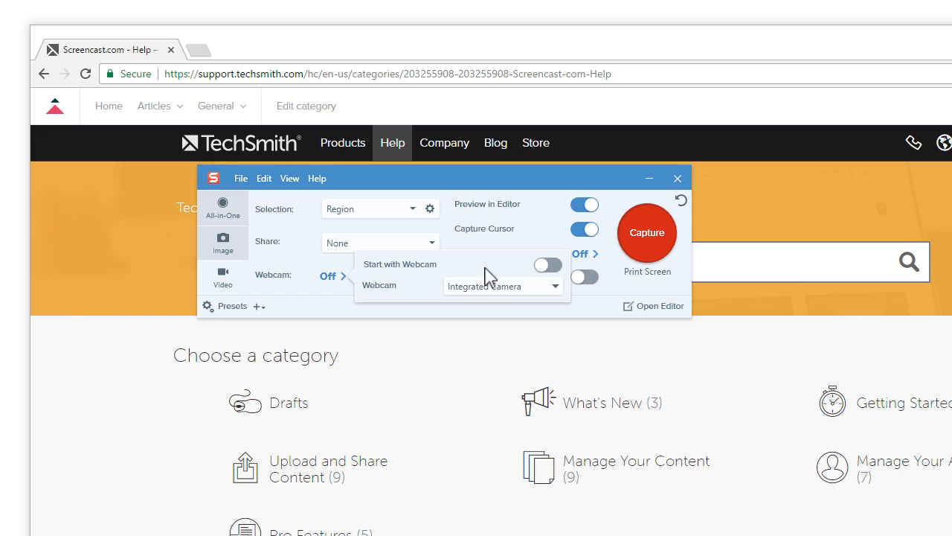
click(548, 265)
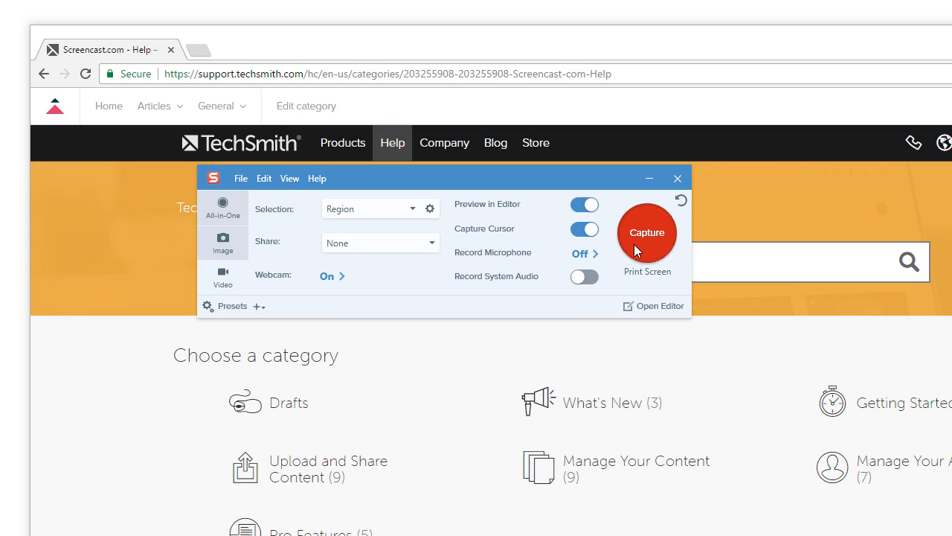
Step: Select the capture area and start recording, switching from webcam to screen
click(646, 232)
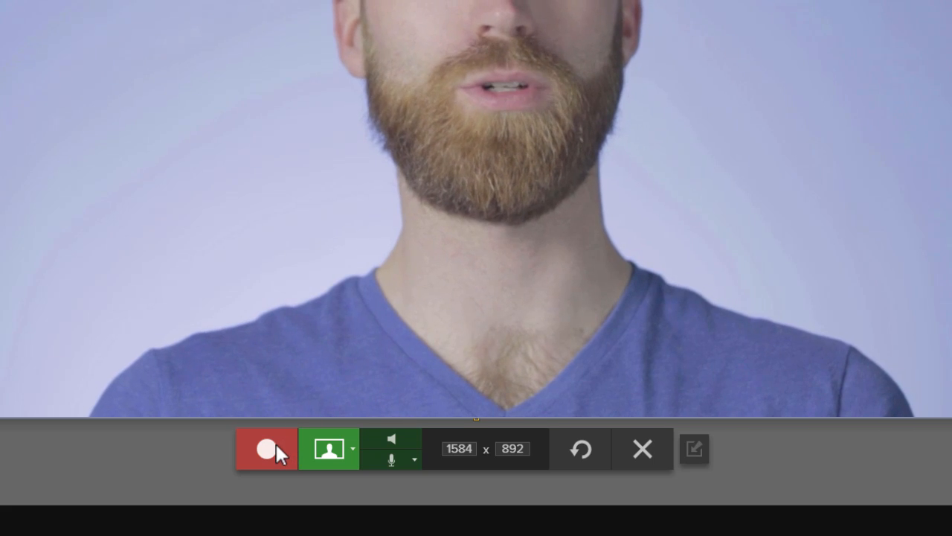
click(266, 448)
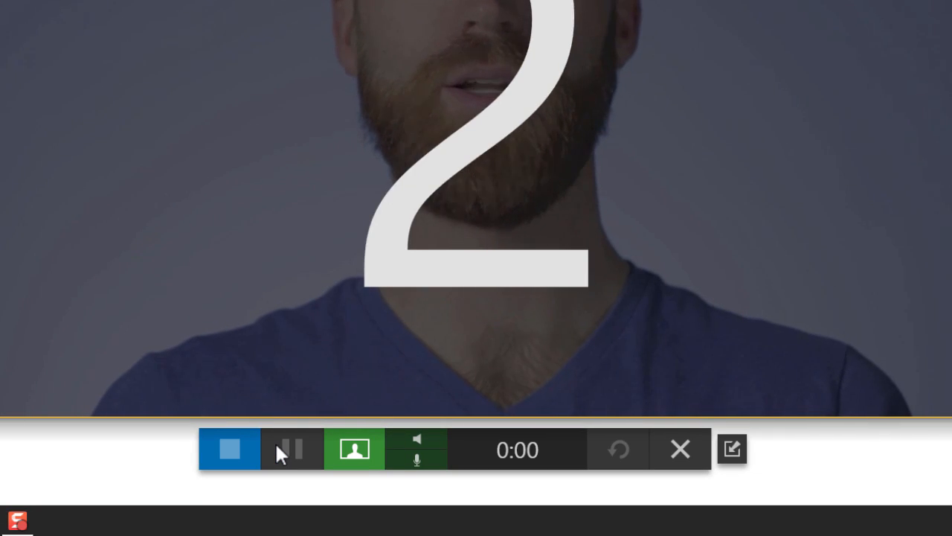
click(291, 448)
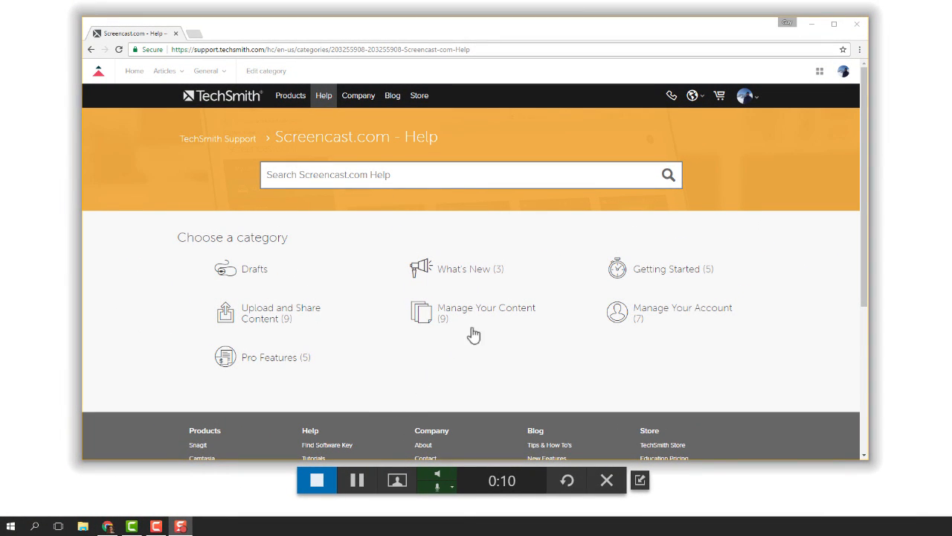
Step: Browse Getting Started to the Getting Started With Screencasting article and open its editor
click(666, 269)
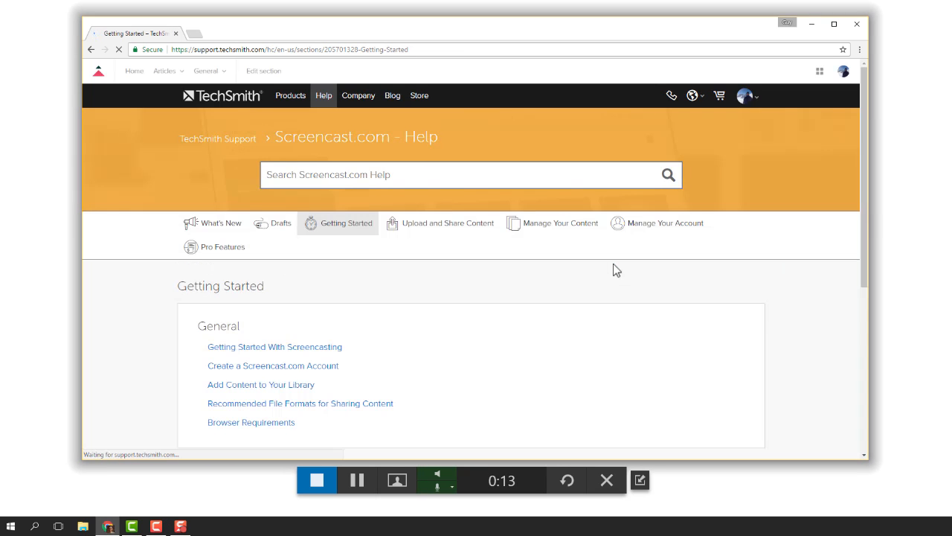
click(275, 347)
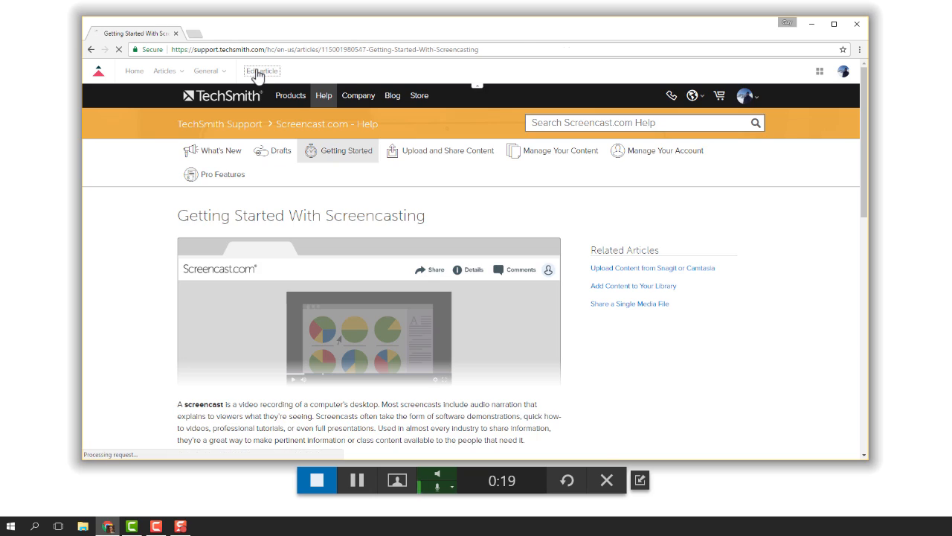
click(262, 71)
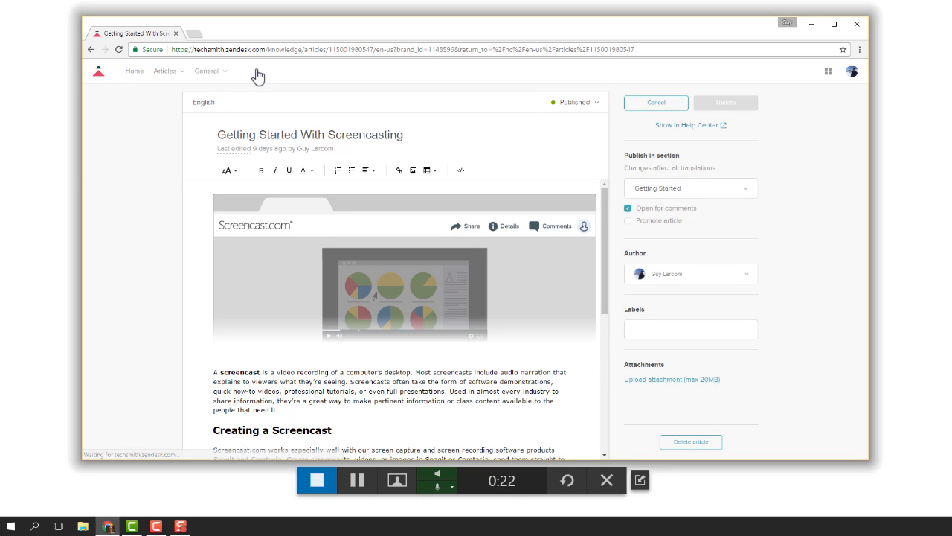
mouse_move(296, 310)
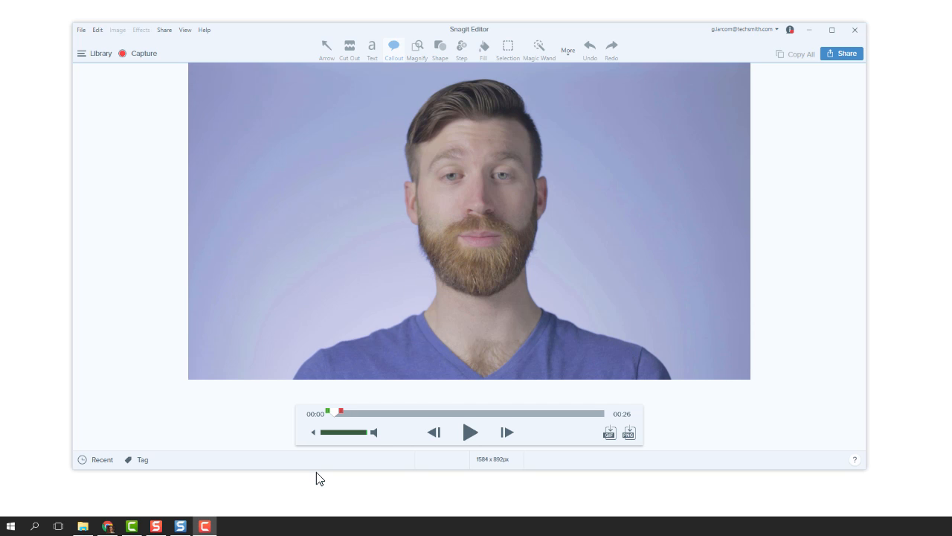
Step: Select the full-screen capture region with the webcam view showing
click(470, 432)
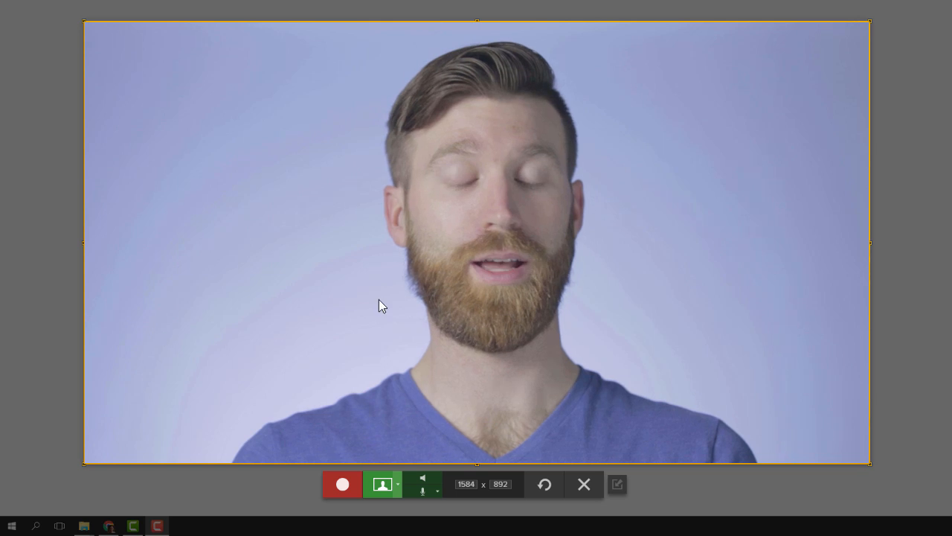
Step: Record the webcam intro, then browse to the Getting Started With Screencasting article
click(342, 484)
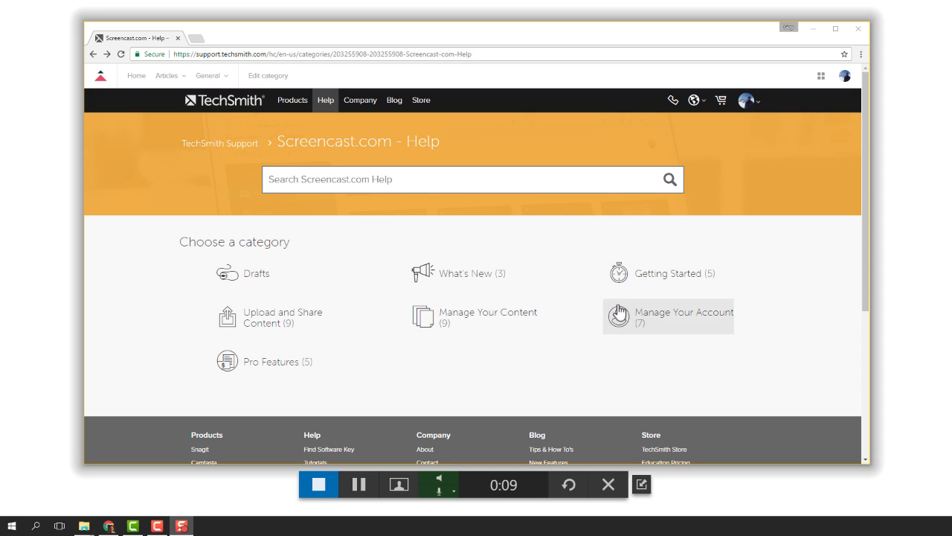
click(674, 273)
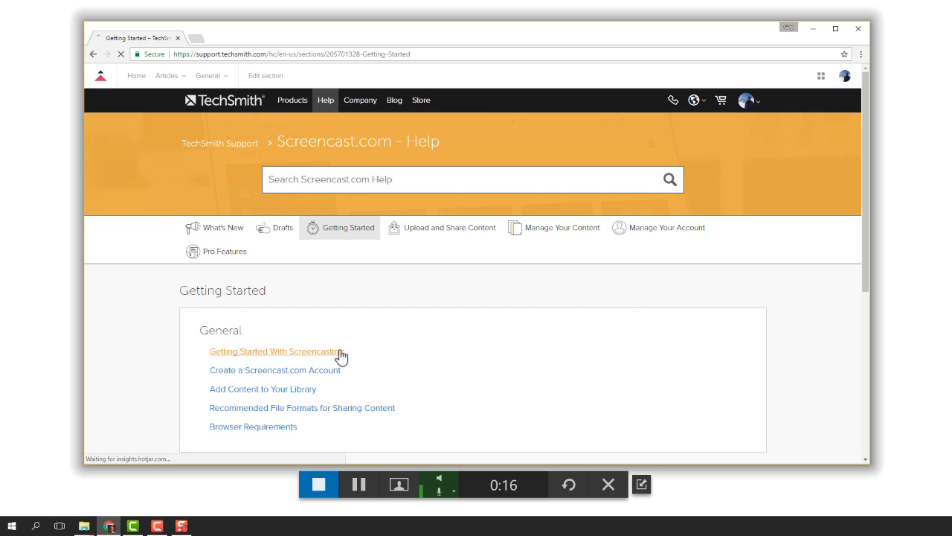
click(273, 350)
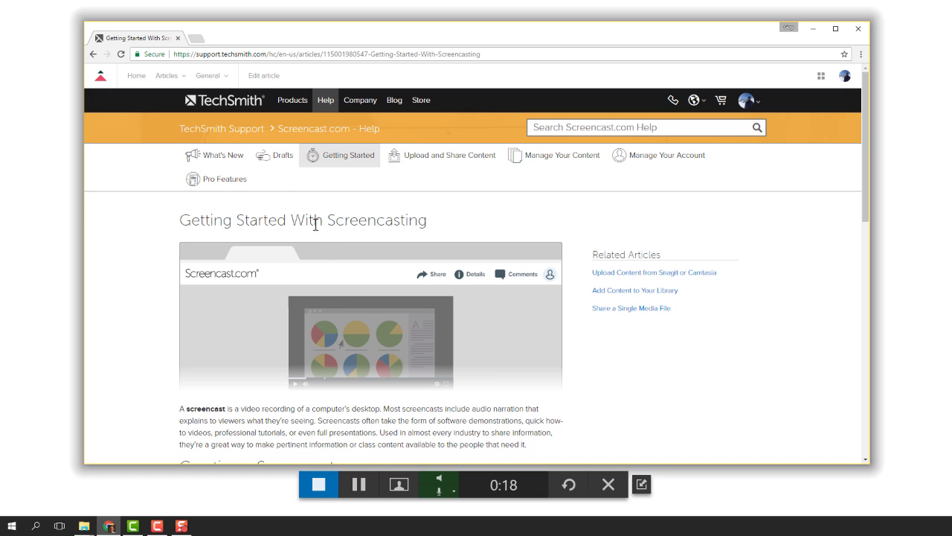
click(264, 75)
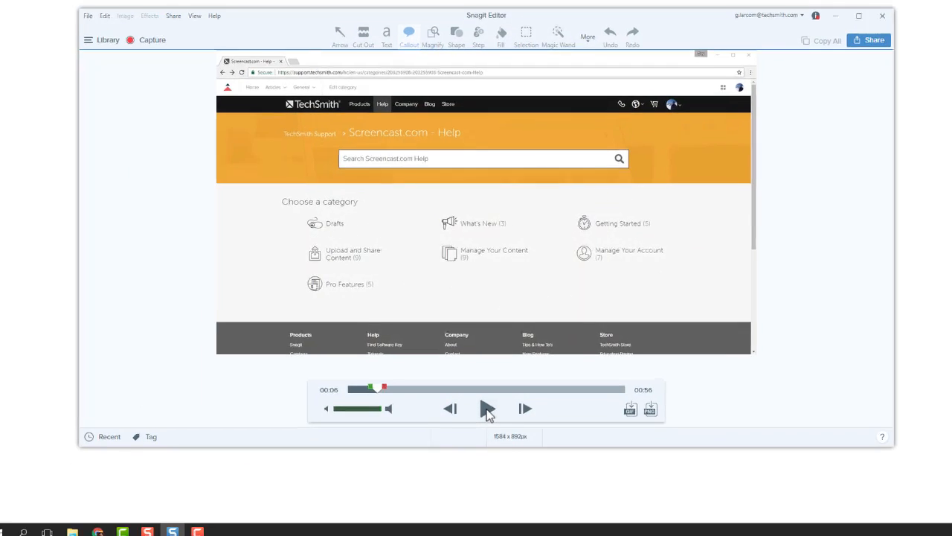
Step: Play the video, mark an unwanted stretch on the timeline, and cut it out
click(484, 408)
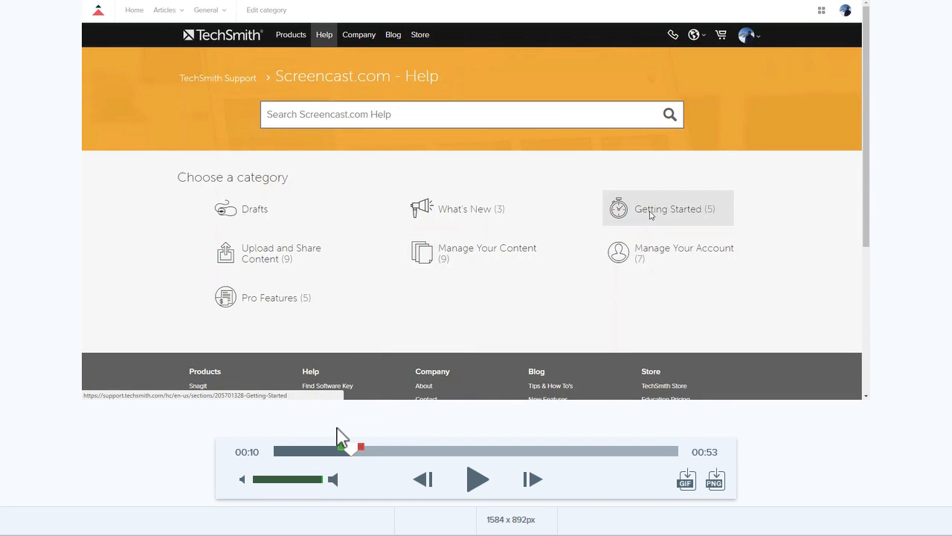
click(667, 209)
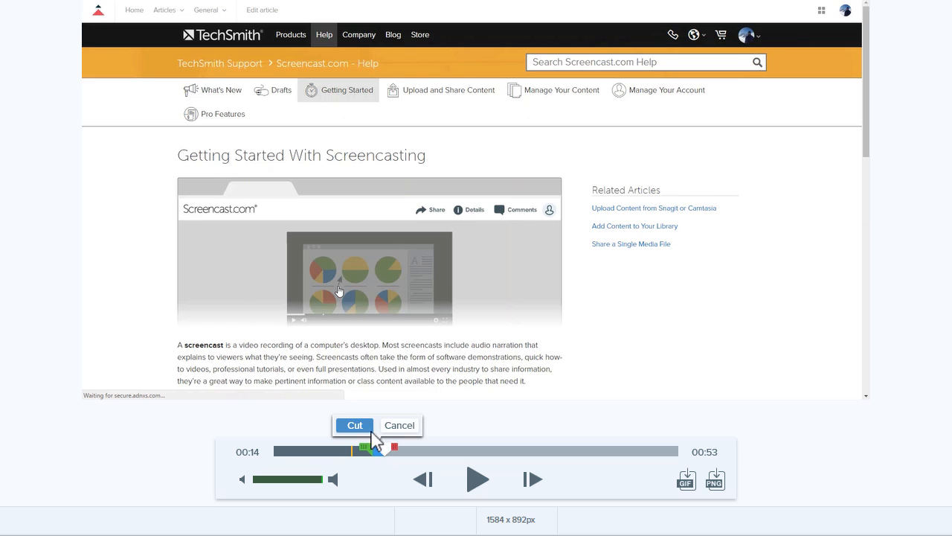
click(346, 90)
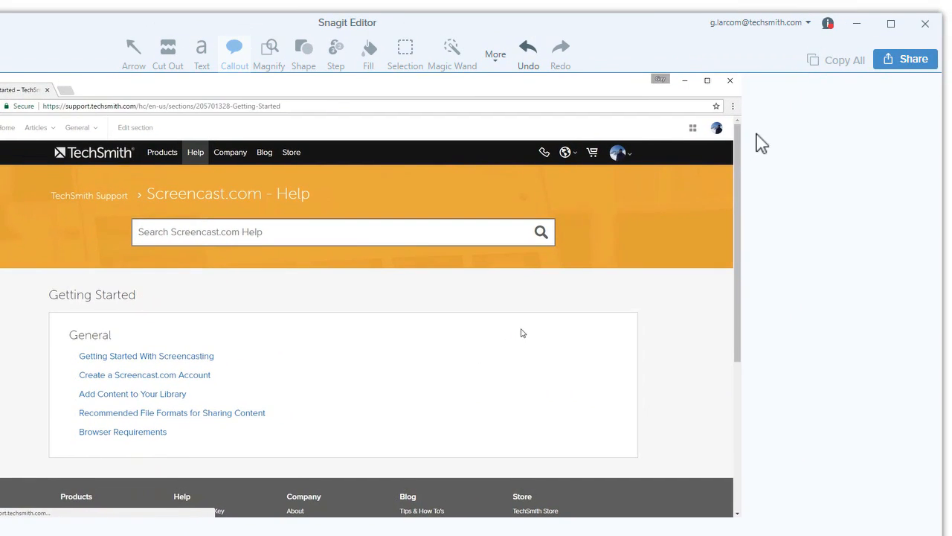
Step: Show the Share menu's destinations, such as File, Screencast.com and YouTube
click(905, 59)
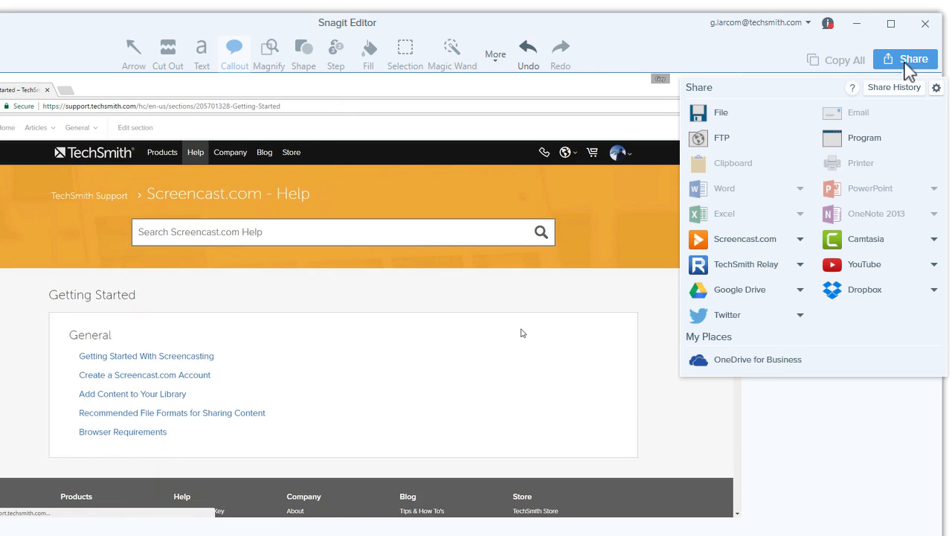
mouse_move(790, 203)
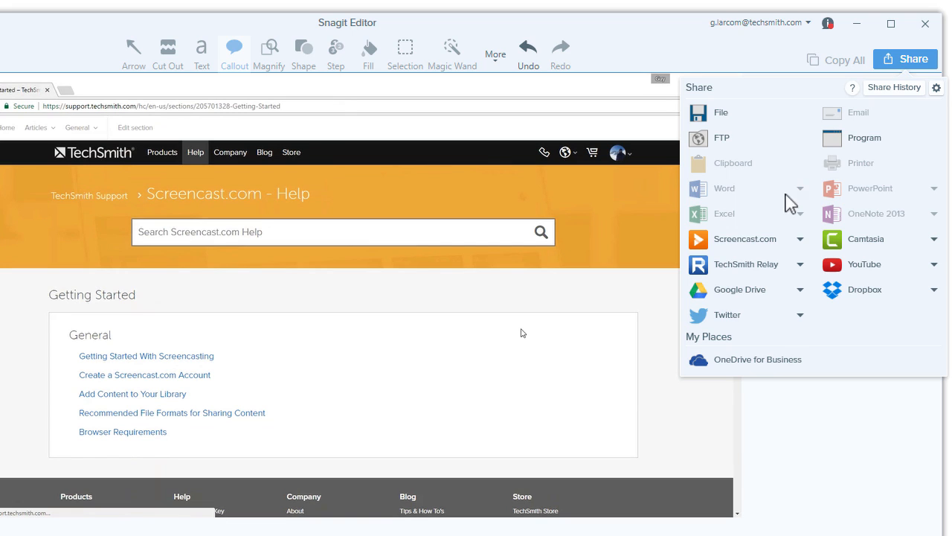